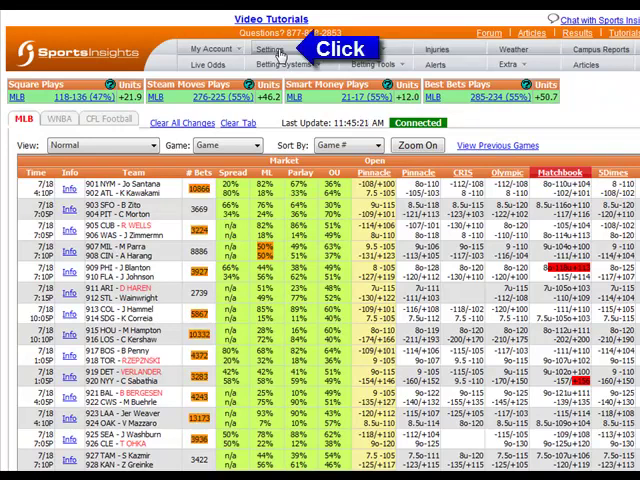
Open My Settings from the My Account menu
click(262, 50)
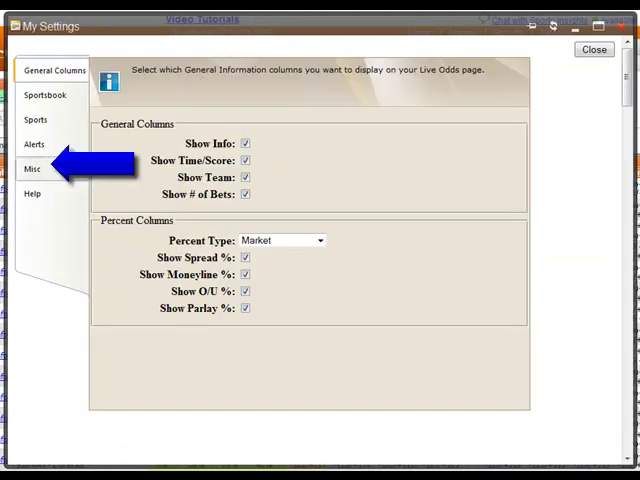
Set the Misc time zone to (GMT-06:00) Central America
click(32, 168)
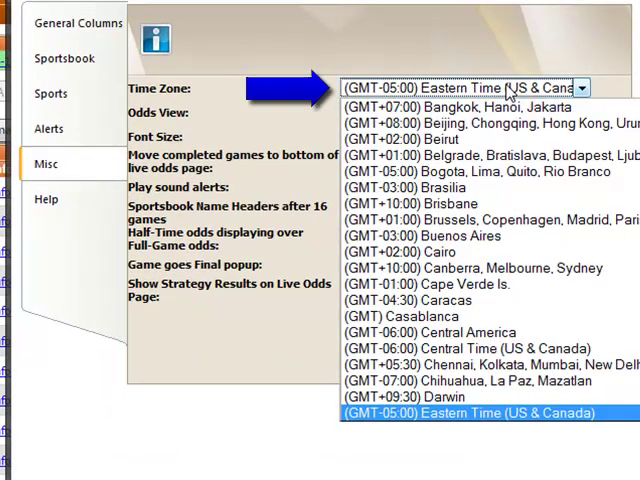
click(470, 412)
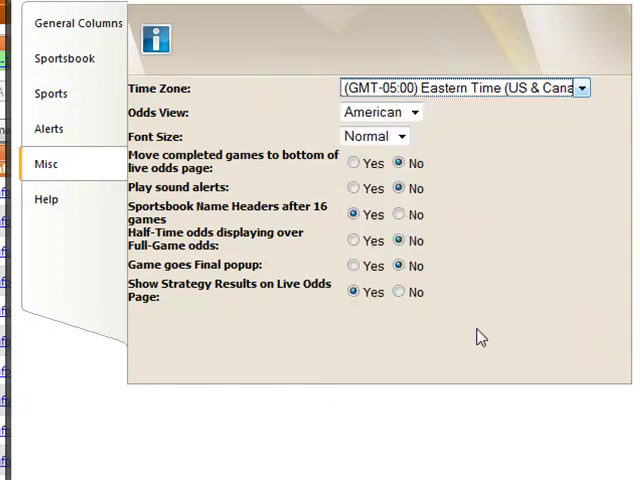
click(462, 88)
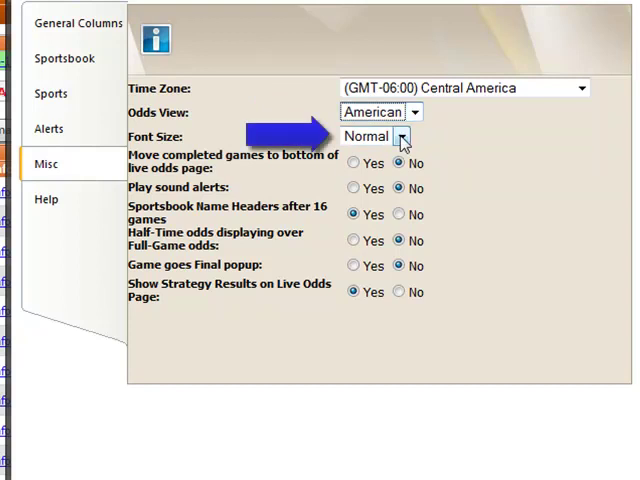
Change the font size from Normal to Larger
click(404, 136)
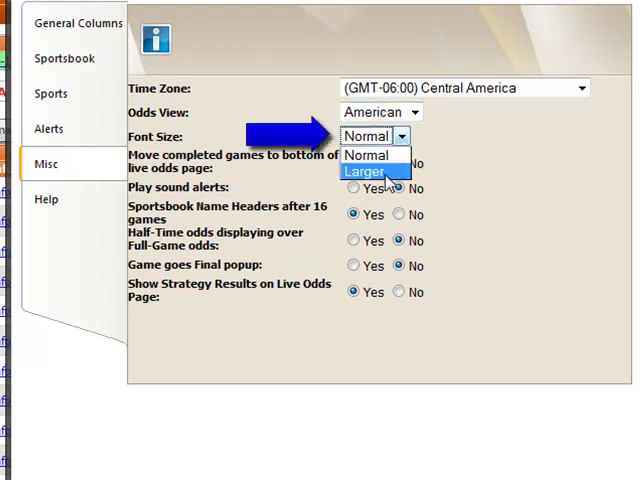
click(376, 172)
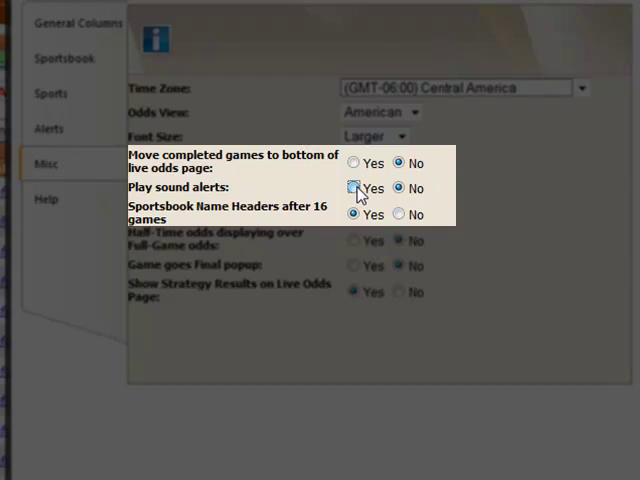
Set Play sound alerts to Yes and close settings back to Live Odds
click(352, 188)
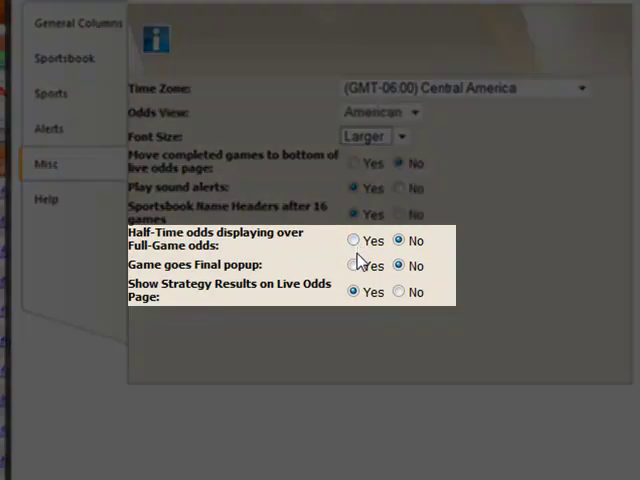
mouse_move(396, 318)
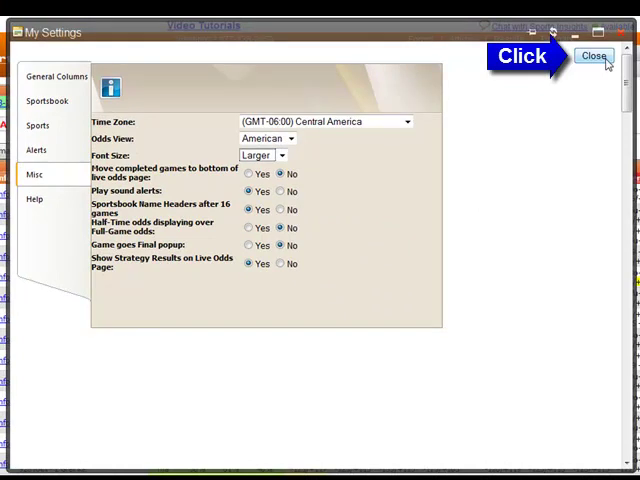
click(592, 56)
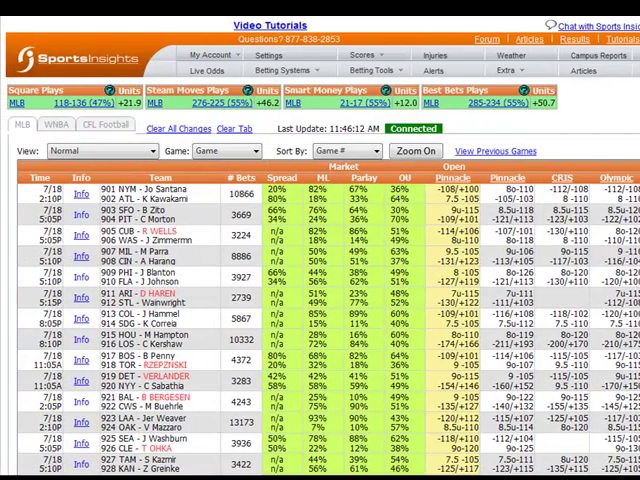